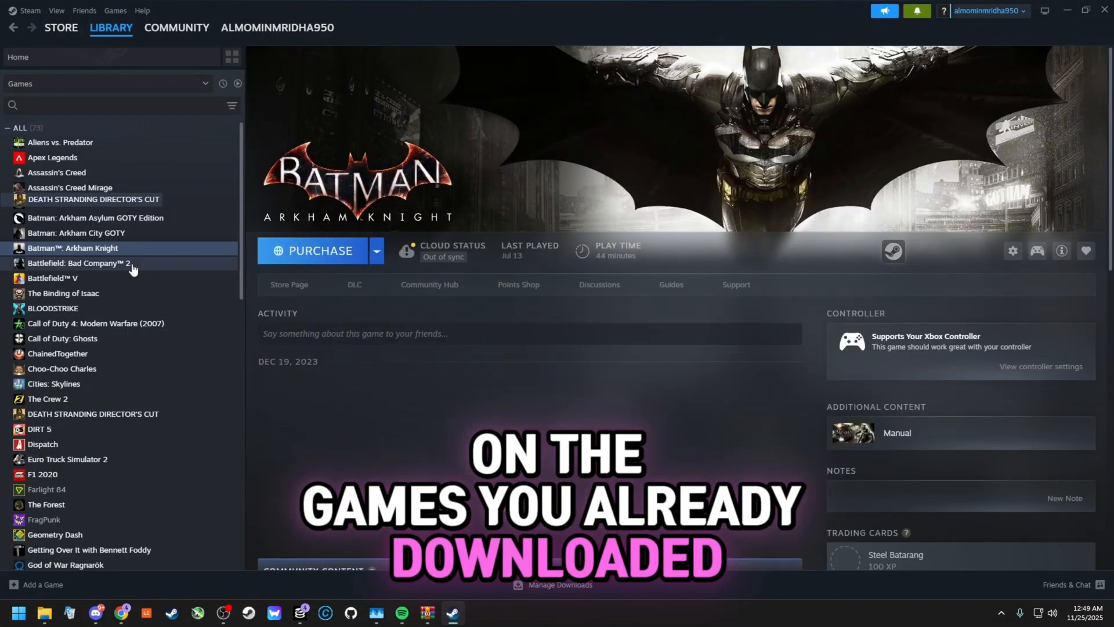
# - Check library games such as Batman: Arkham City GOTY and Assassin's Creed, which show Purchase
pyautogui.click(77, 232)
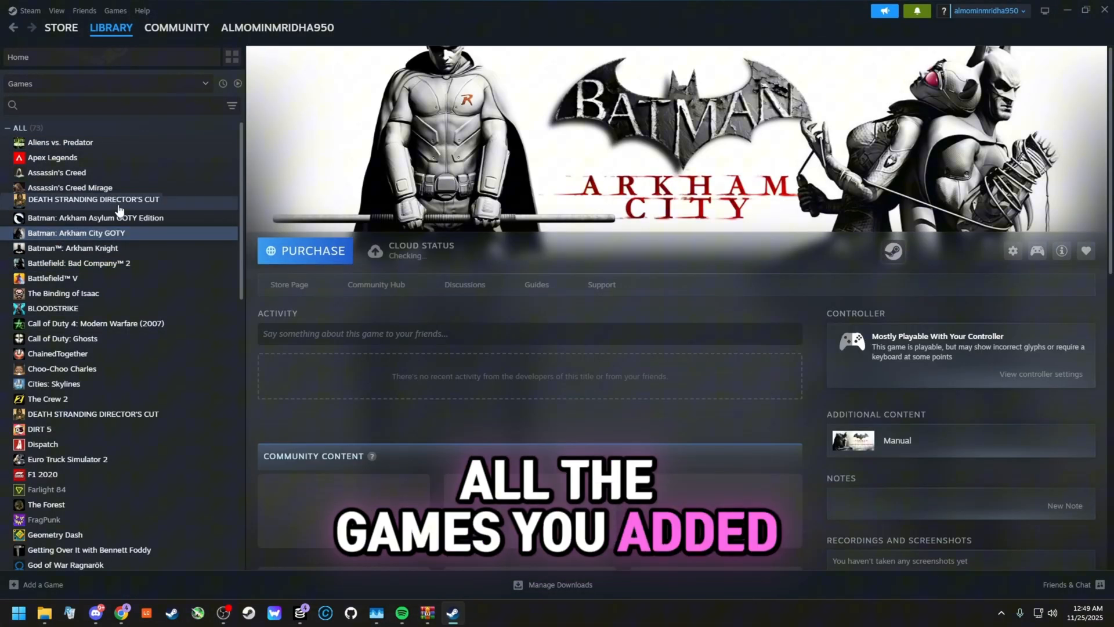
pyautogui.click(57, 172)
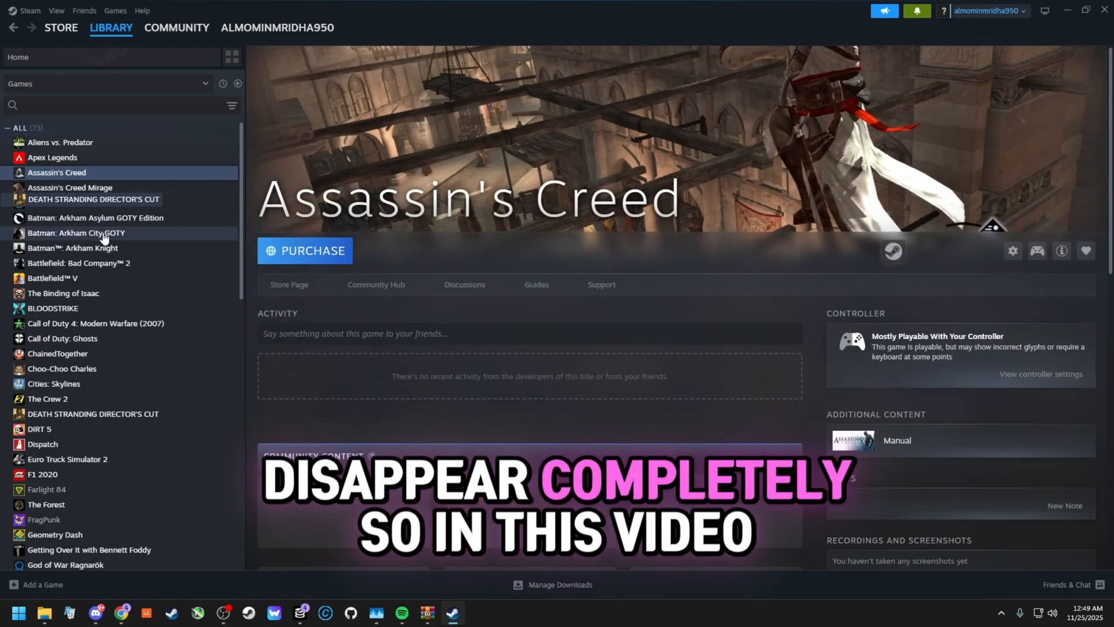
pyautogui.click(52, 384)
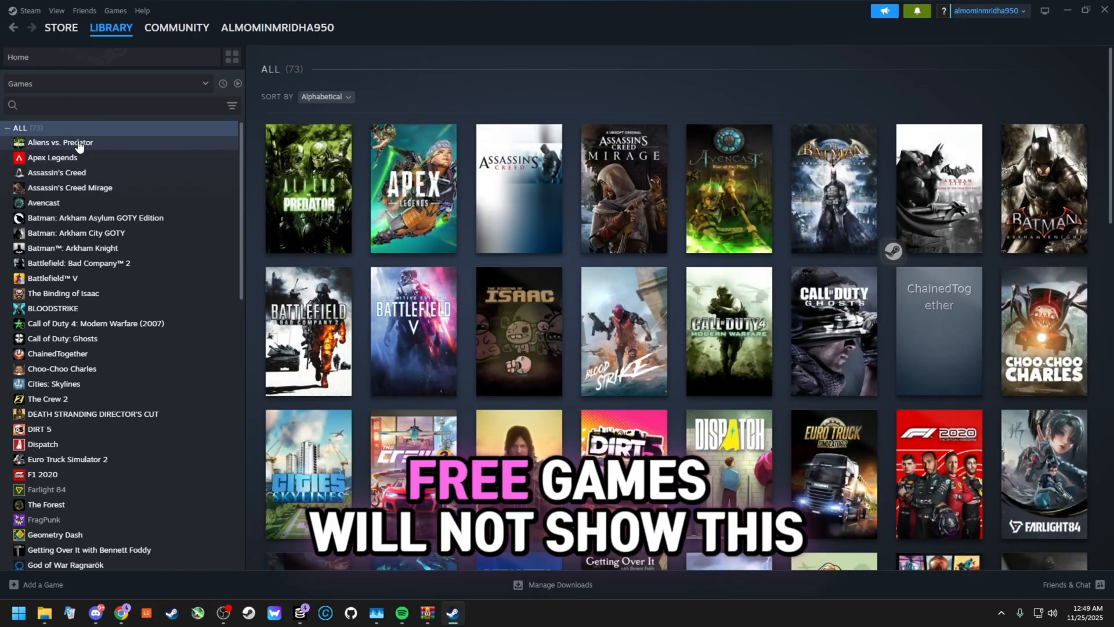
pyautogui.click(70, 186)
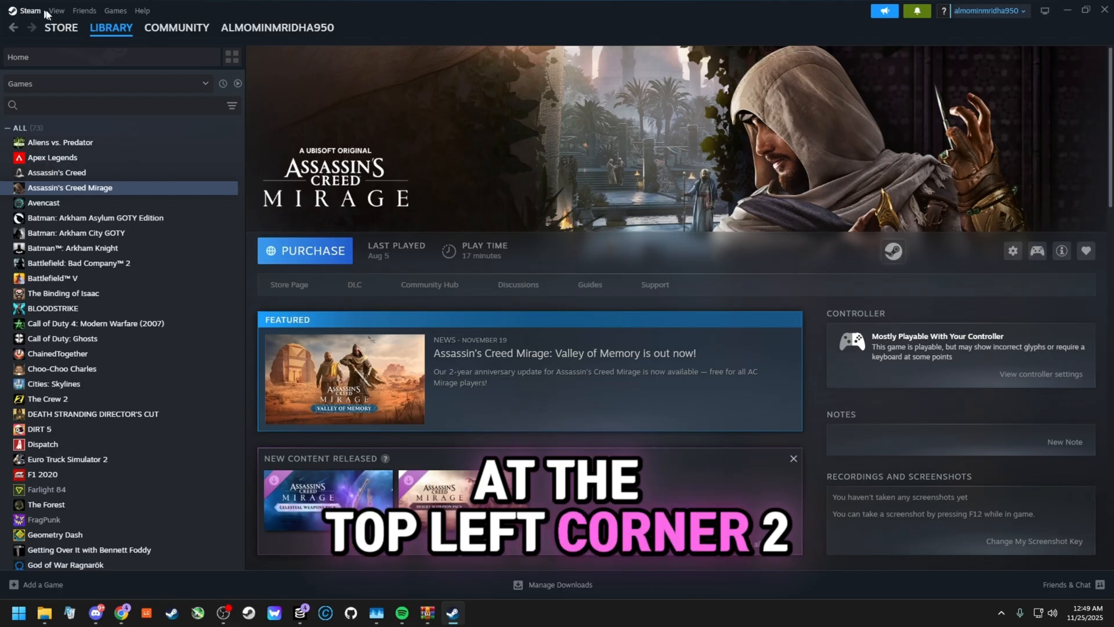
# - Clear the download cache from Steam Settings > Downloads and confirm the restart
pyautogui.click(30, 11)
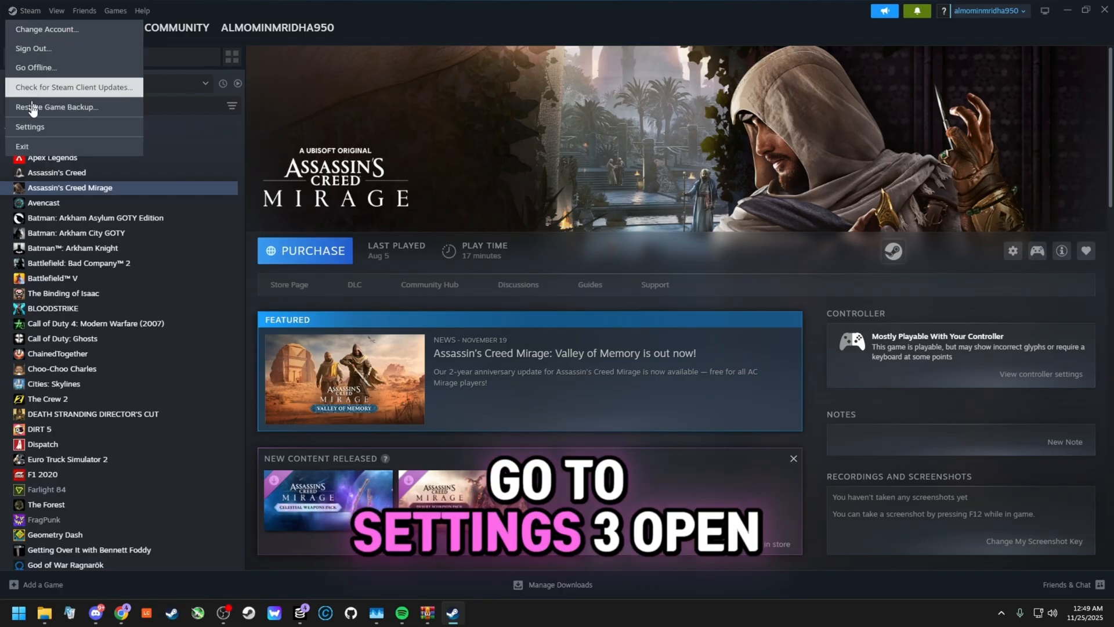
pyautogui.click(30, 126)
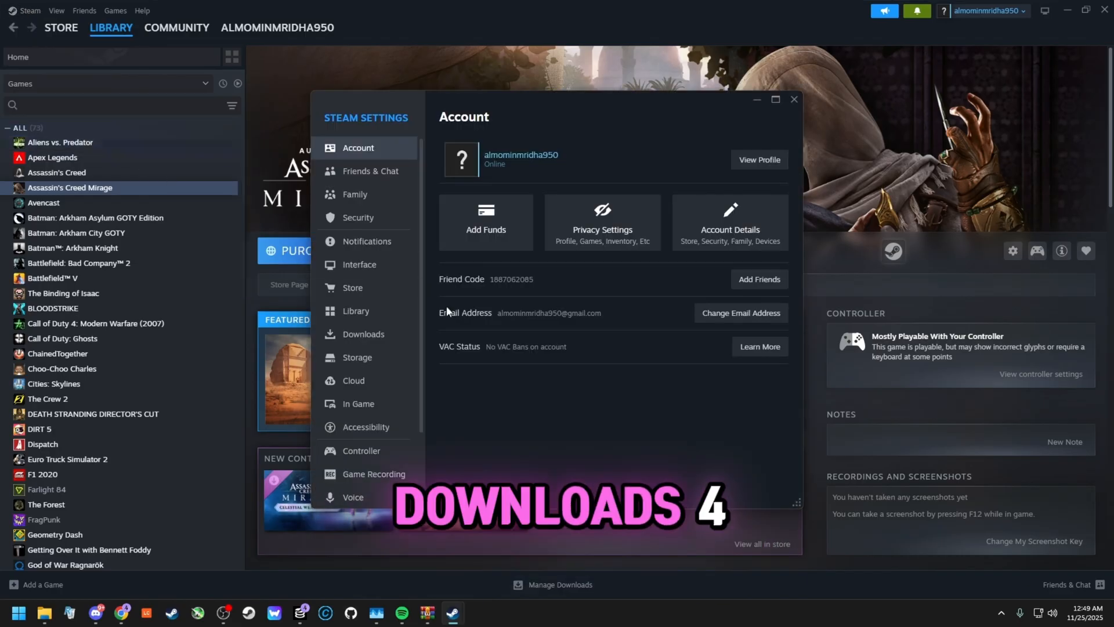
pyautogui.click(363, 333)
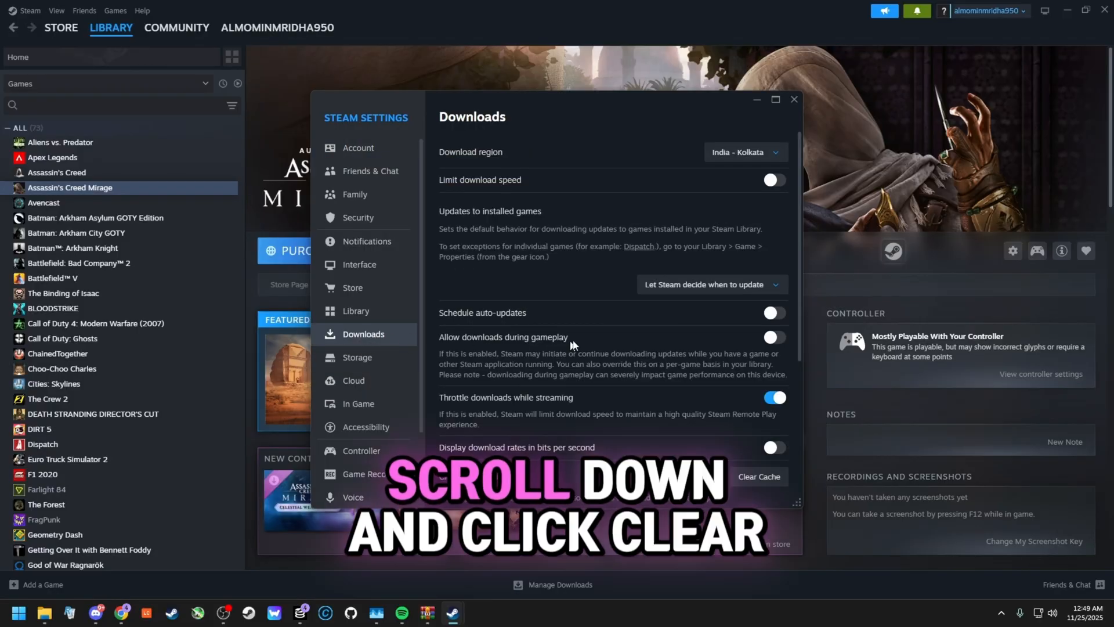
pyautogui.scroll(-3)
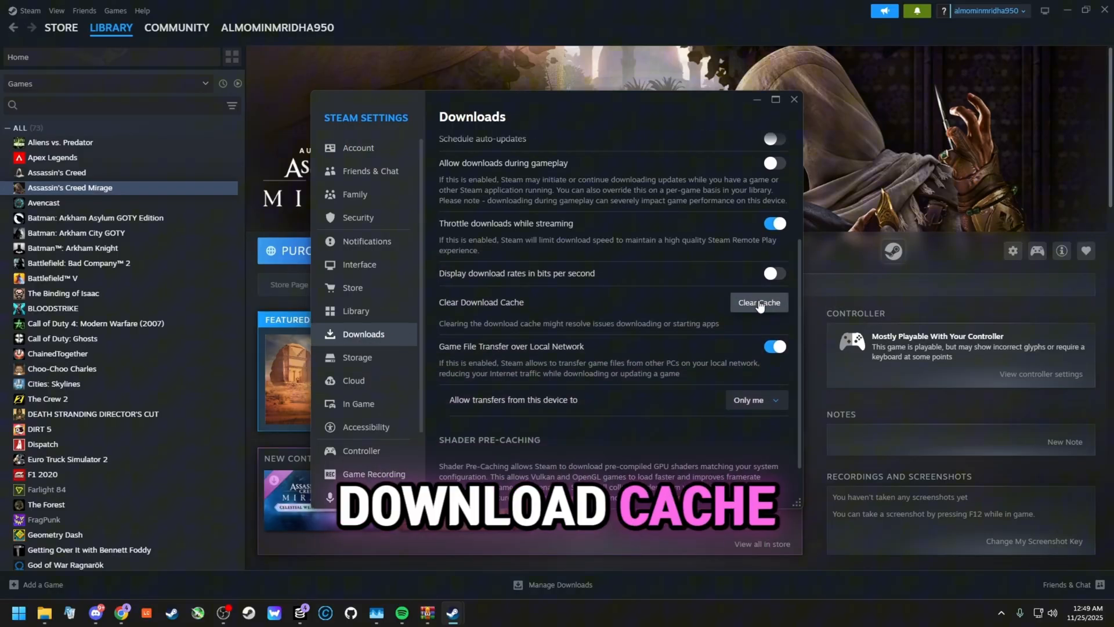
pyautogui.click(758, 302)
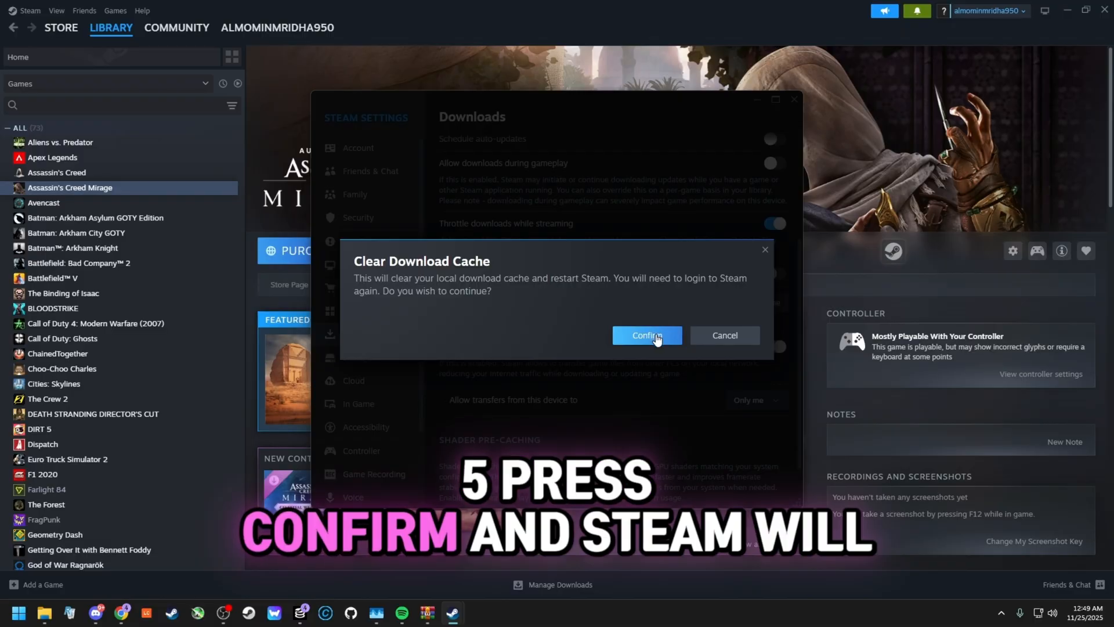
pyautogui.click(647, 334)
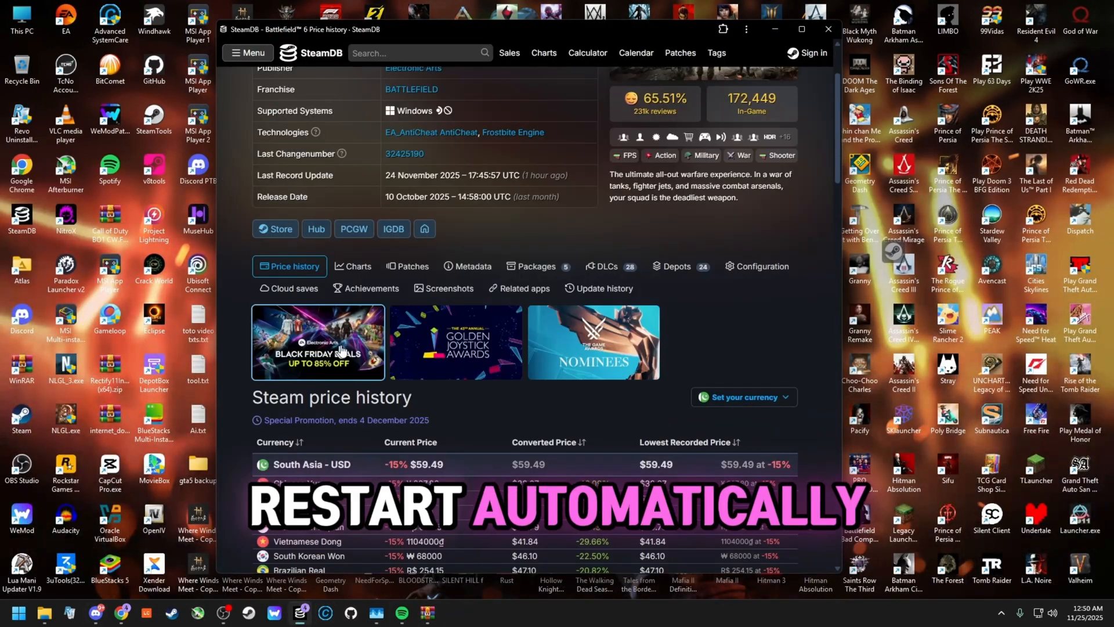
pyautogui.scroll(3)
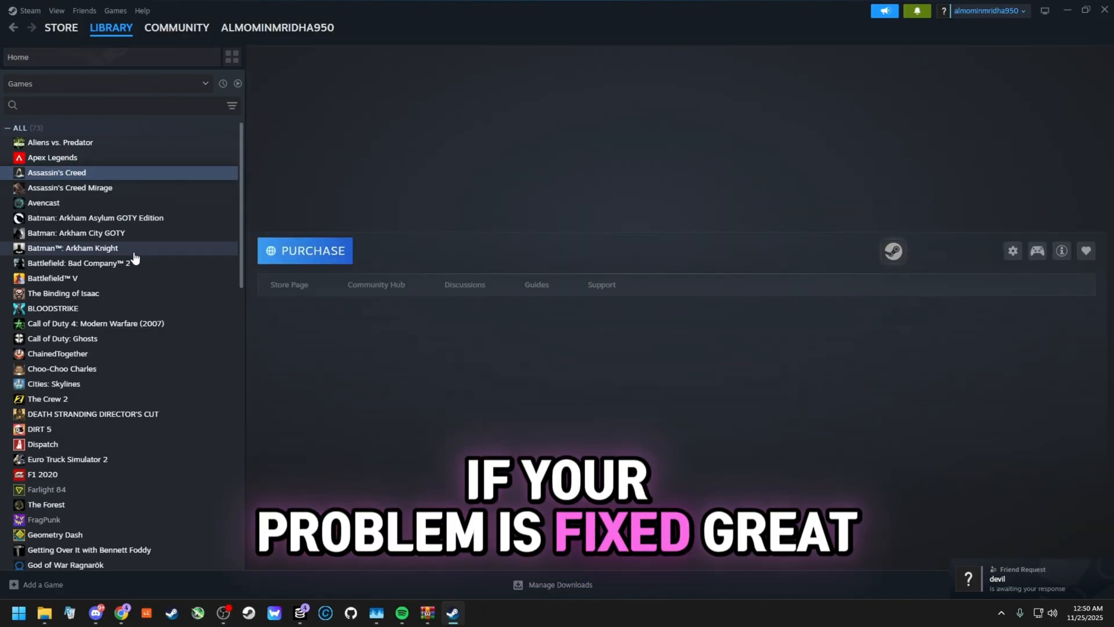
# - Check Battlefield V and Batman: Arkham Knight, which still show Purchase after the restart
pyautogui.click(53, 277)
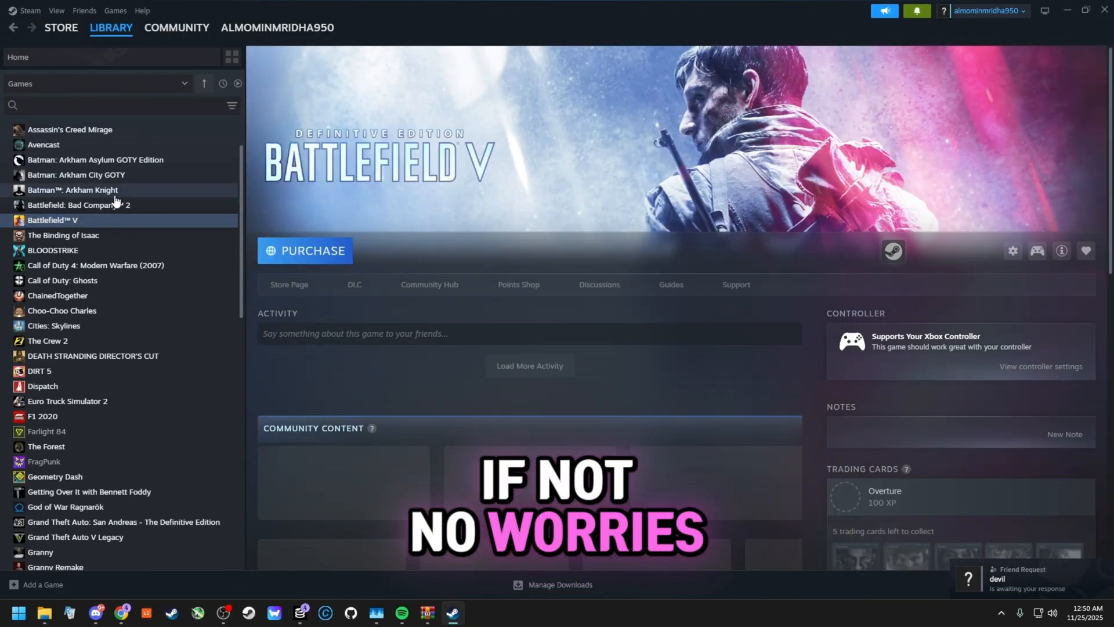
pyautogui.click(72, 189)
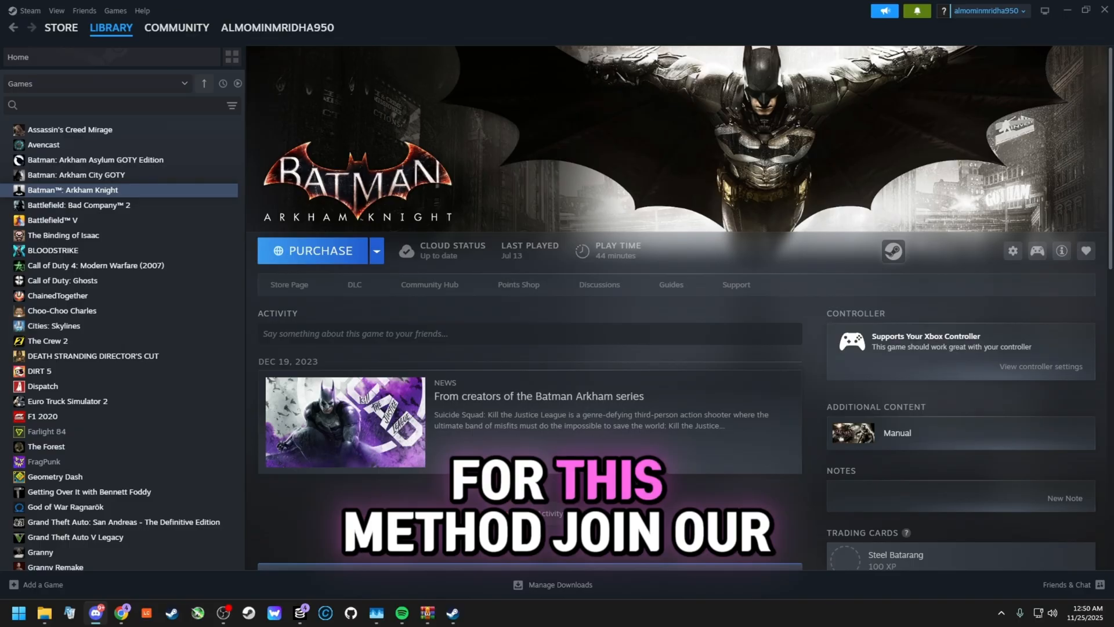
pyautogui.click(94, 613)
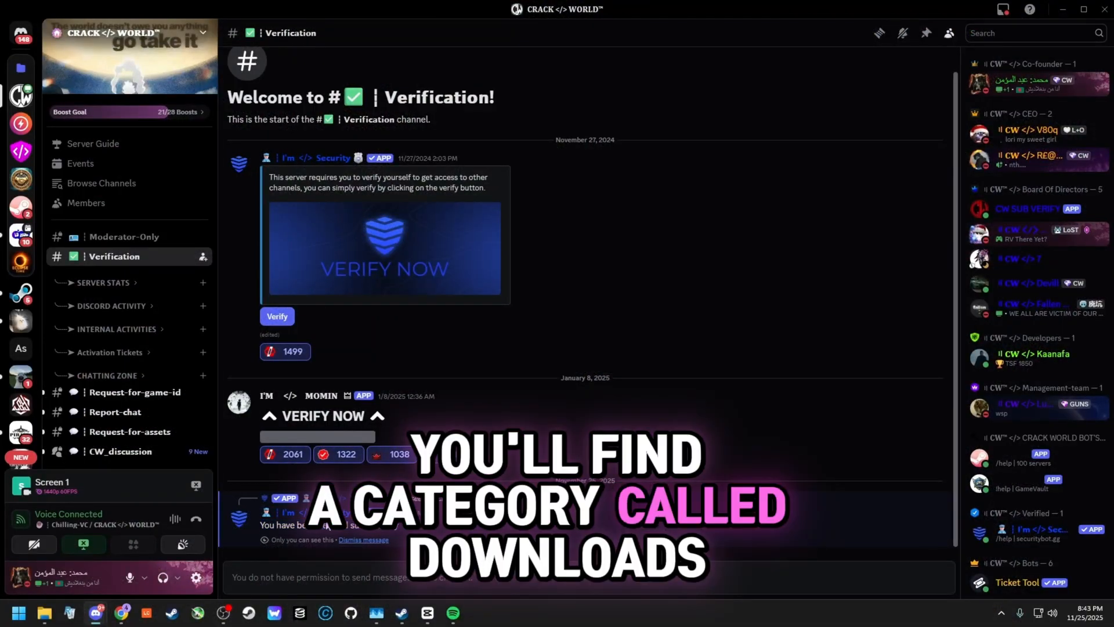
# - Browse the Discord server's Tools and Sub-Verify channels for the screenshot submission guidelines
pyautogui.scroll(-3)
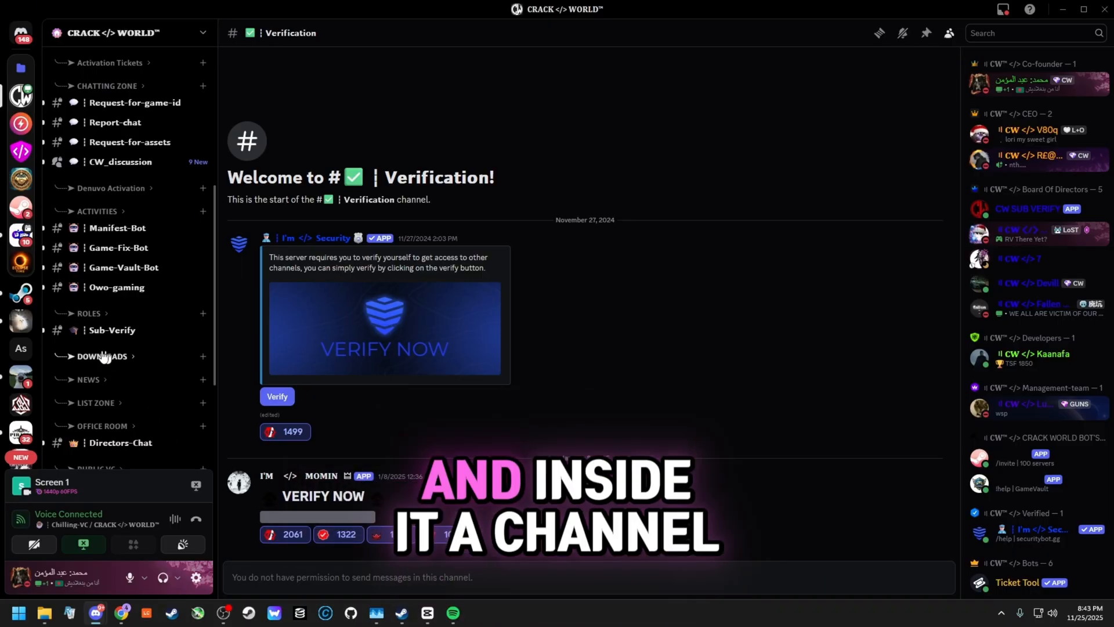
pyautogui.scroll(-3)
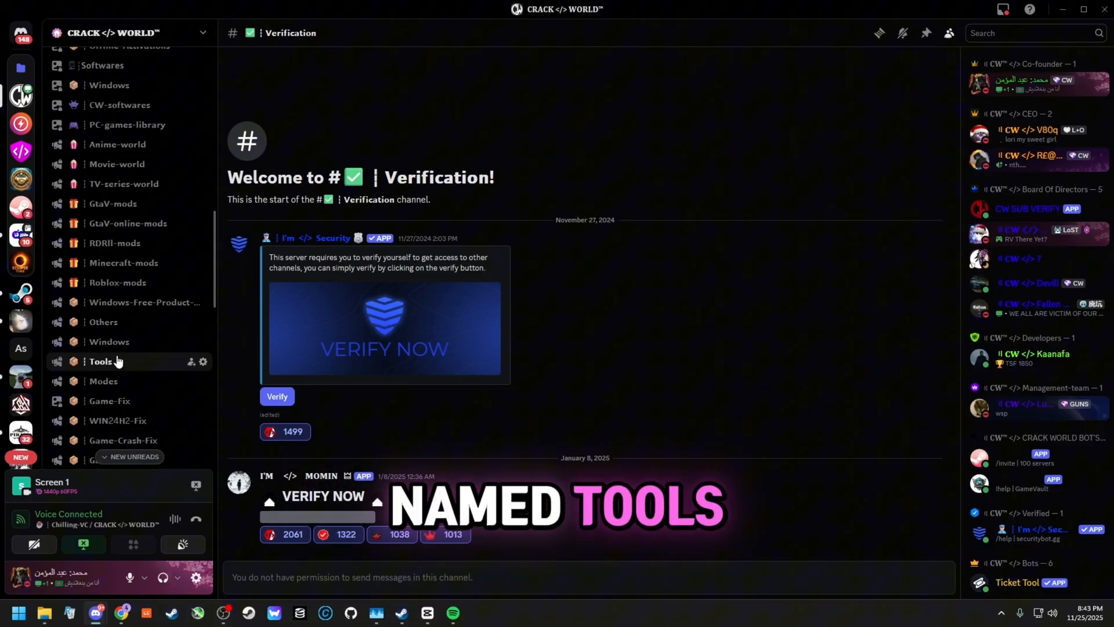
pyautogui.click(100, 361)
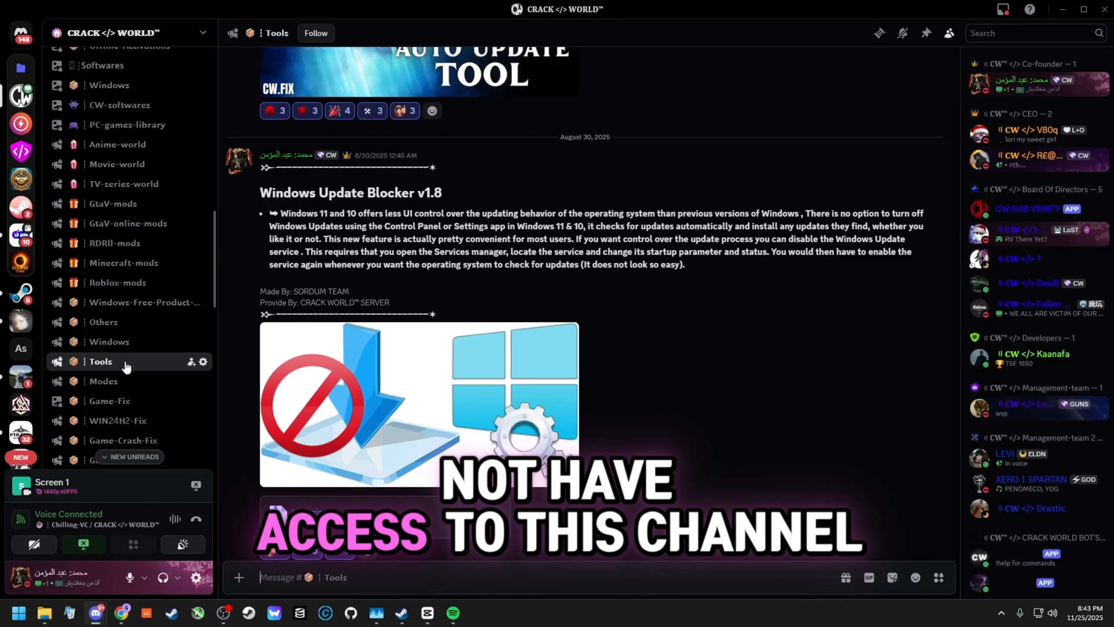
pyautogui.scroll(-3)
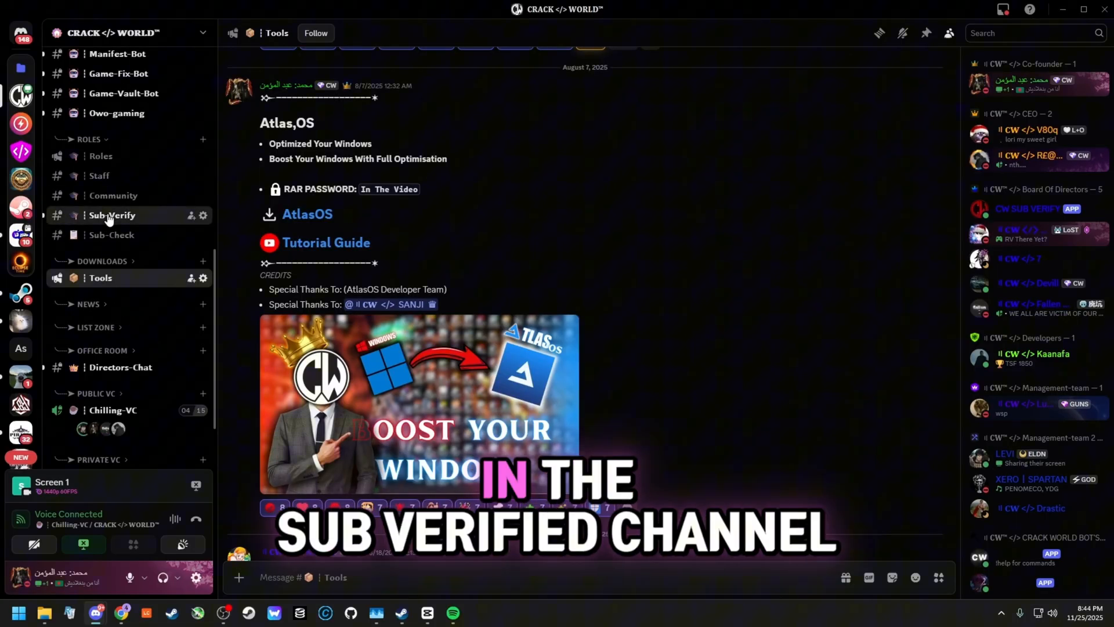
pyautogui.click(111, 216)
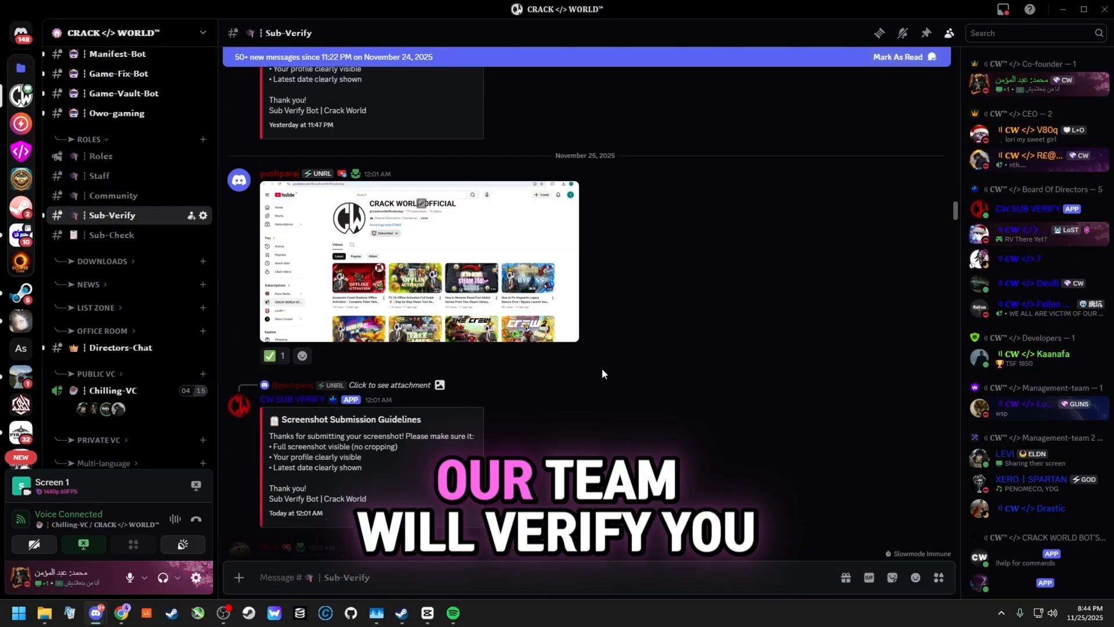
pyautogui.scroll(-3)
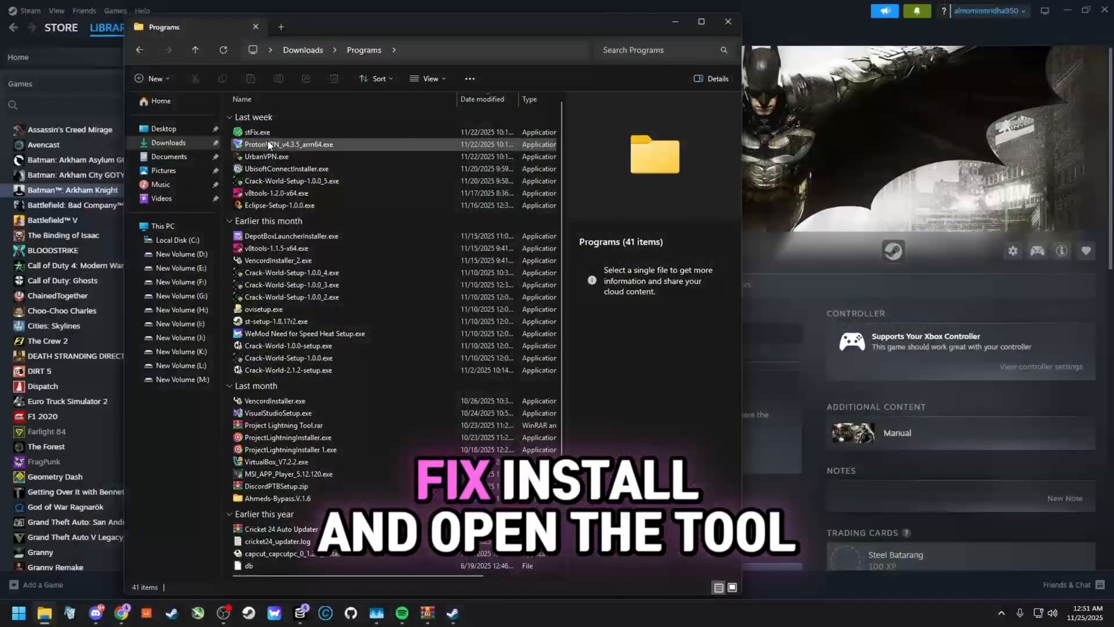
# - Launch the Morrenus Fix decryption tool from Downloads > Programs
pyautogui.click(258, 133)
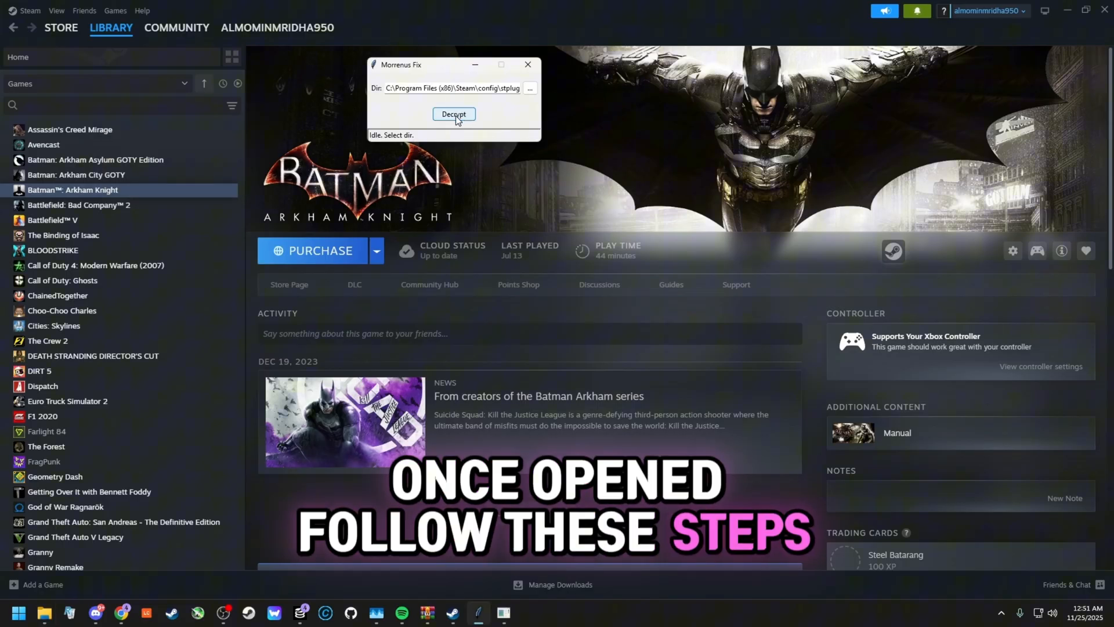
# - Run decryption on Steam's config stplug folder, where all 4 files fail, and dismiss the summary
pyautogui.click(454, 113)
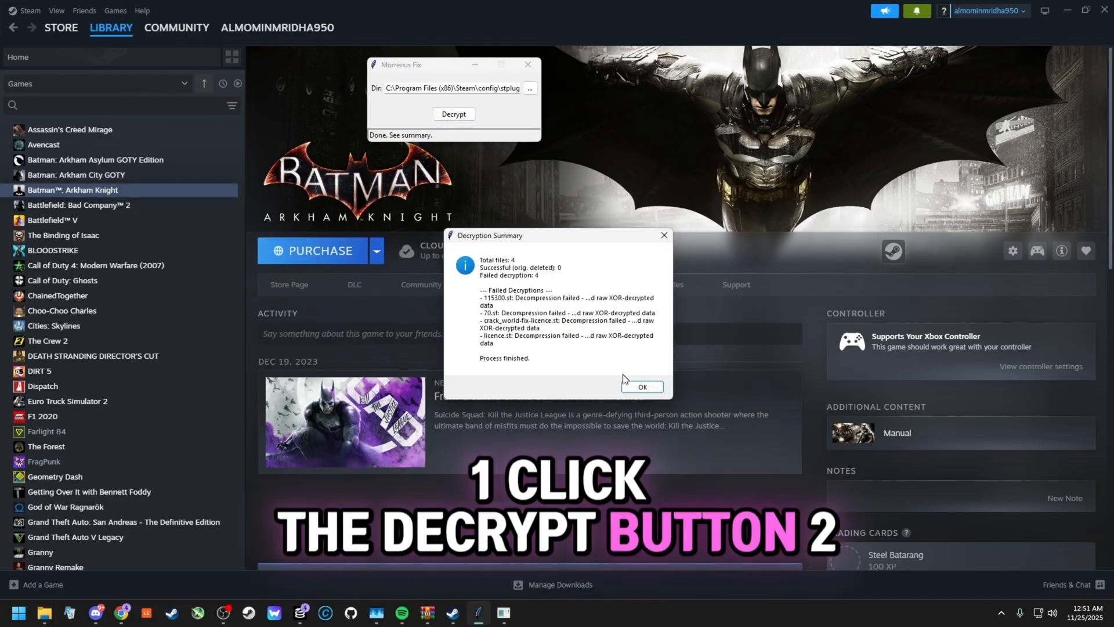
pyautogui.click(640, 386)
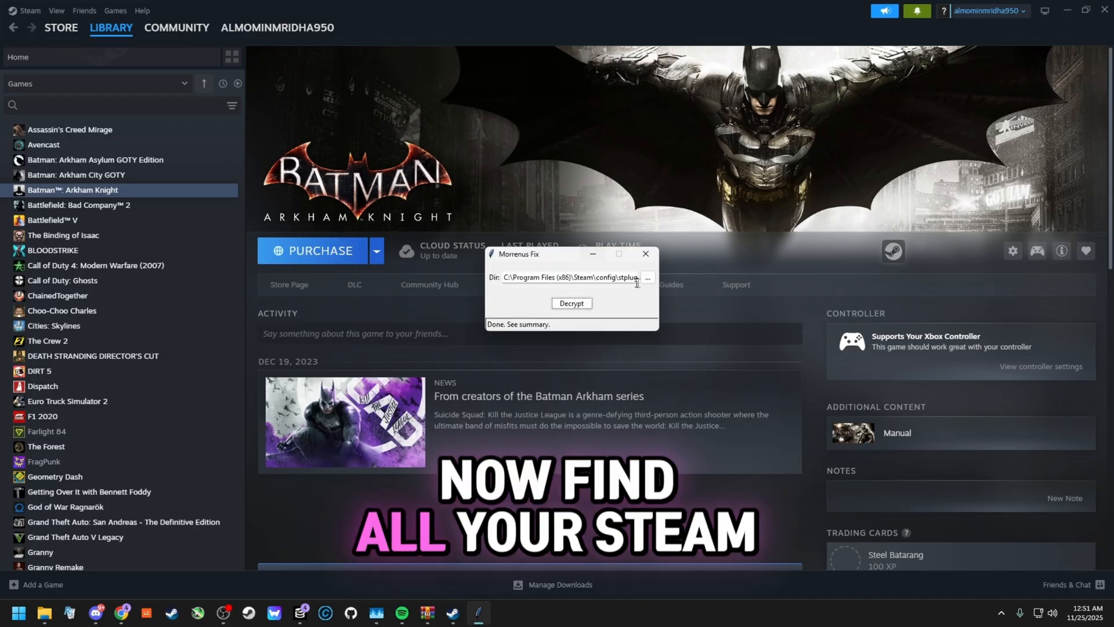
# - Point the fix tool at another drive's SteamLibrary folder and decrypt it, finding no .st files
pyautogui.click(647, 278)
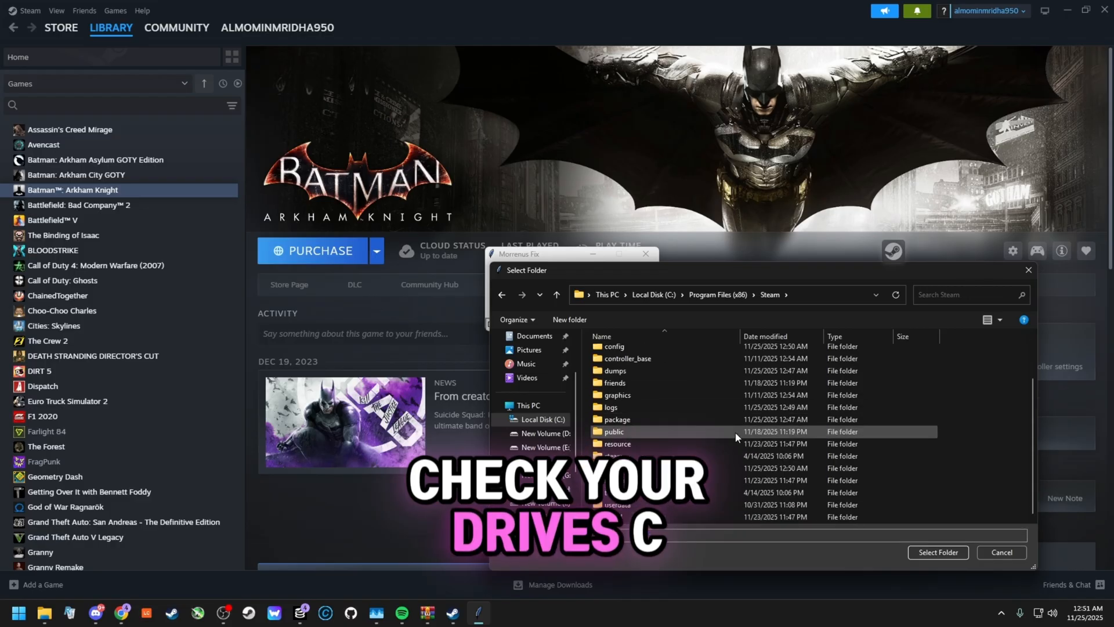
pyautogui.click(543, 461)
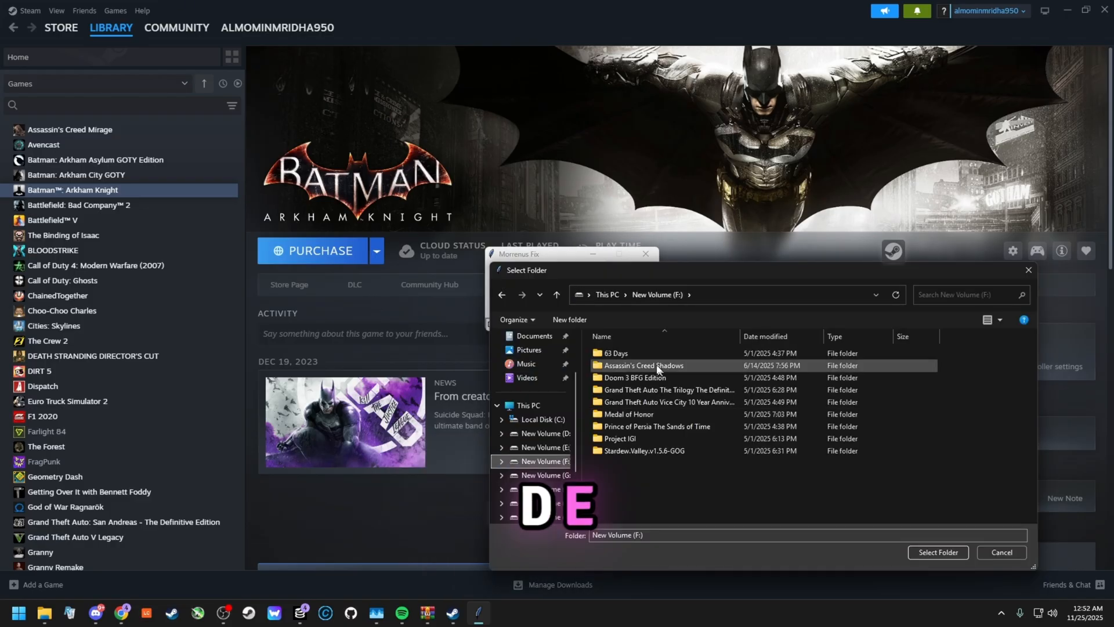
pyautogui.click(938, 553)
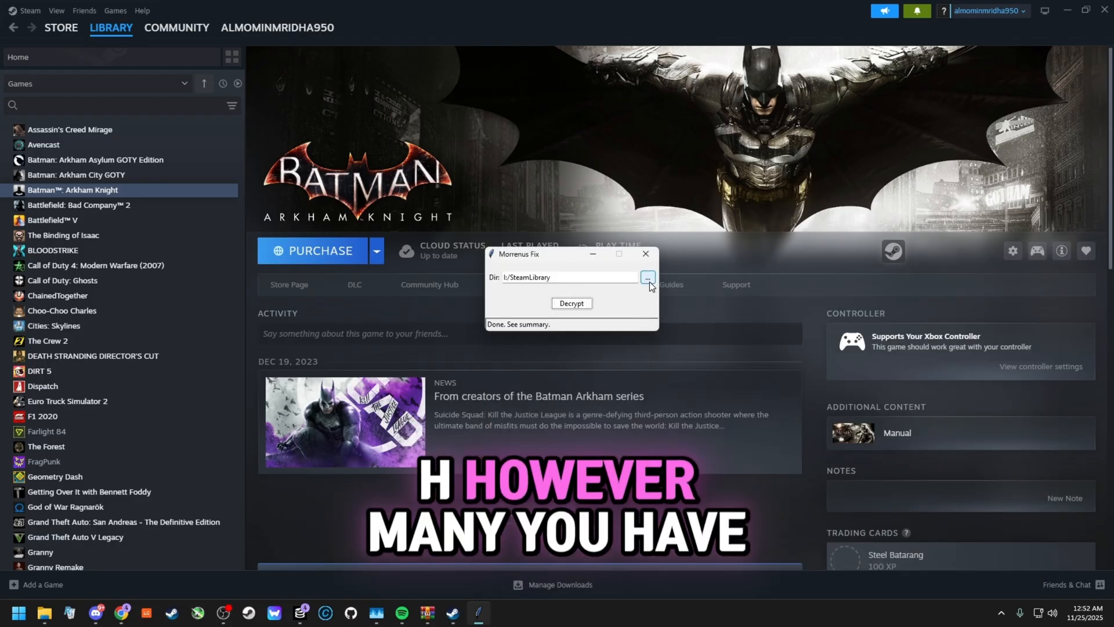
pyautogui.click(646, 277)
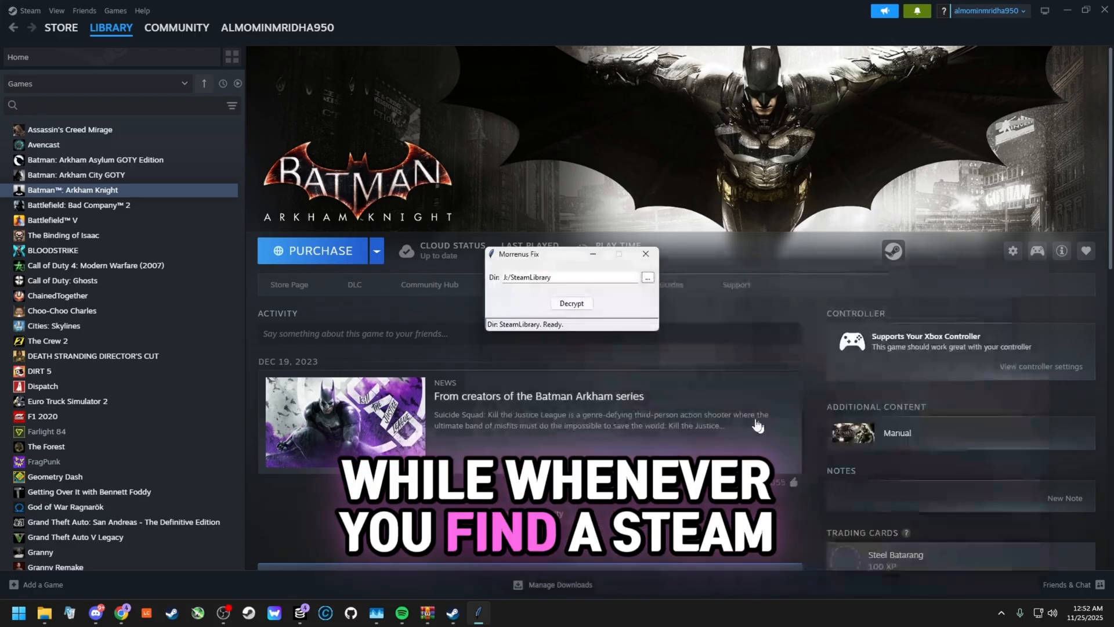
pyautogui.click(646, 277)
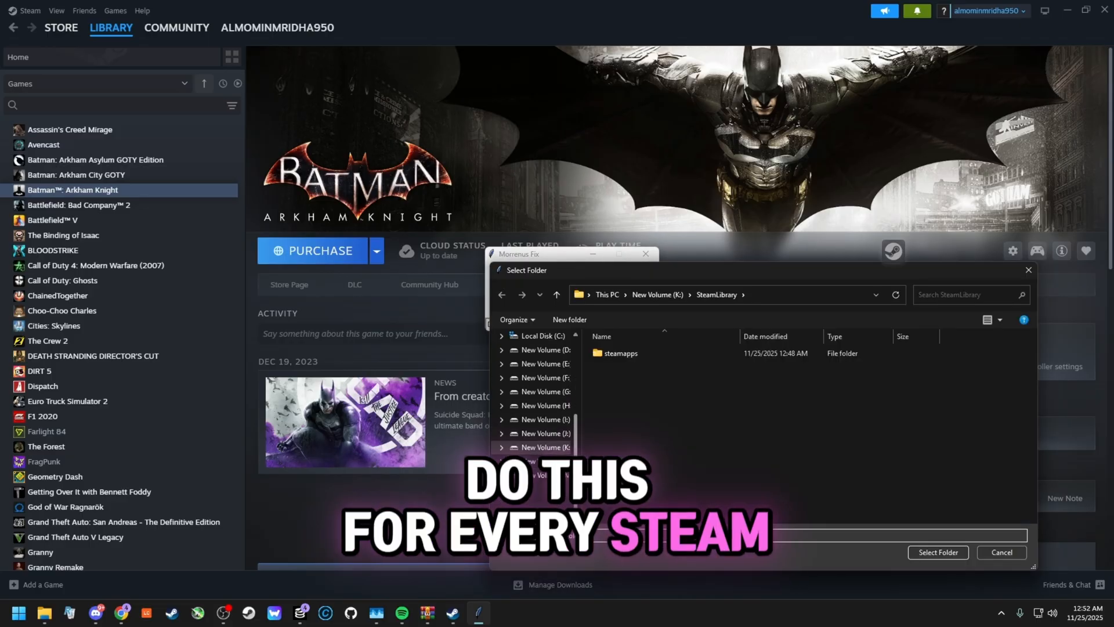
# - Repeat decryption on the K: and L: drive SteamLibrary folders, again finding no files
pyautogui.click(937, 552)
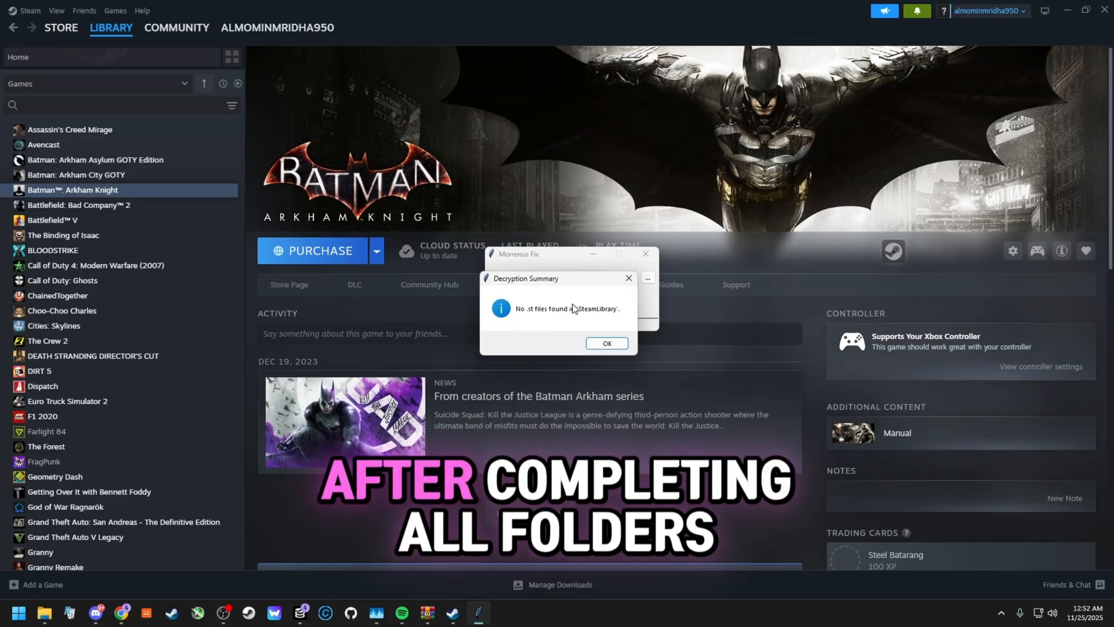
pyautogui.click(606, 344)
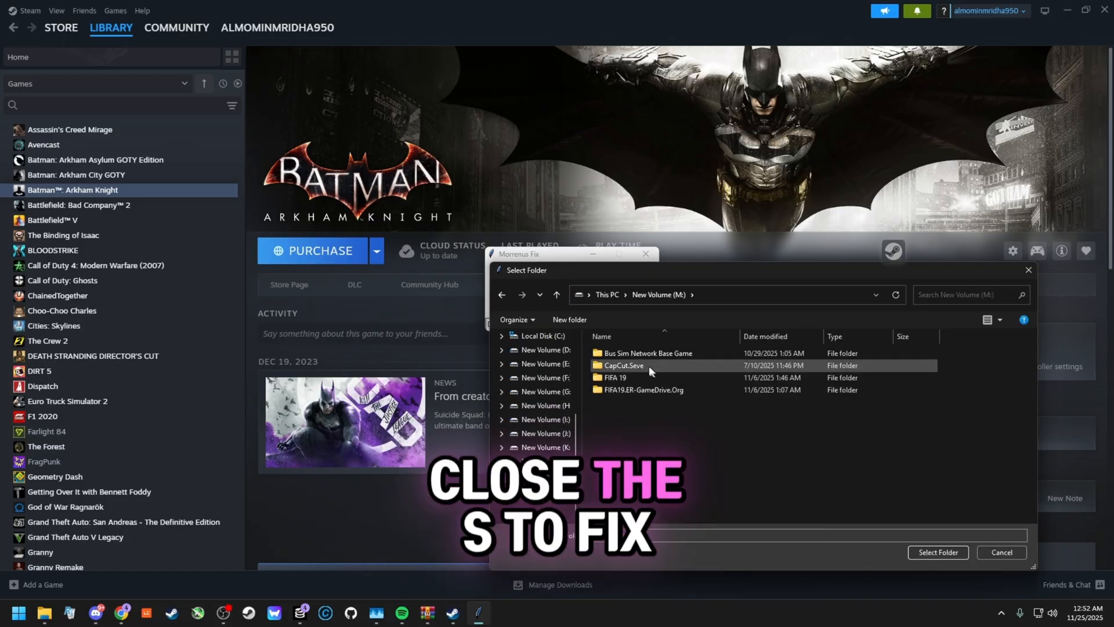
pyautogui.click(938, 553)
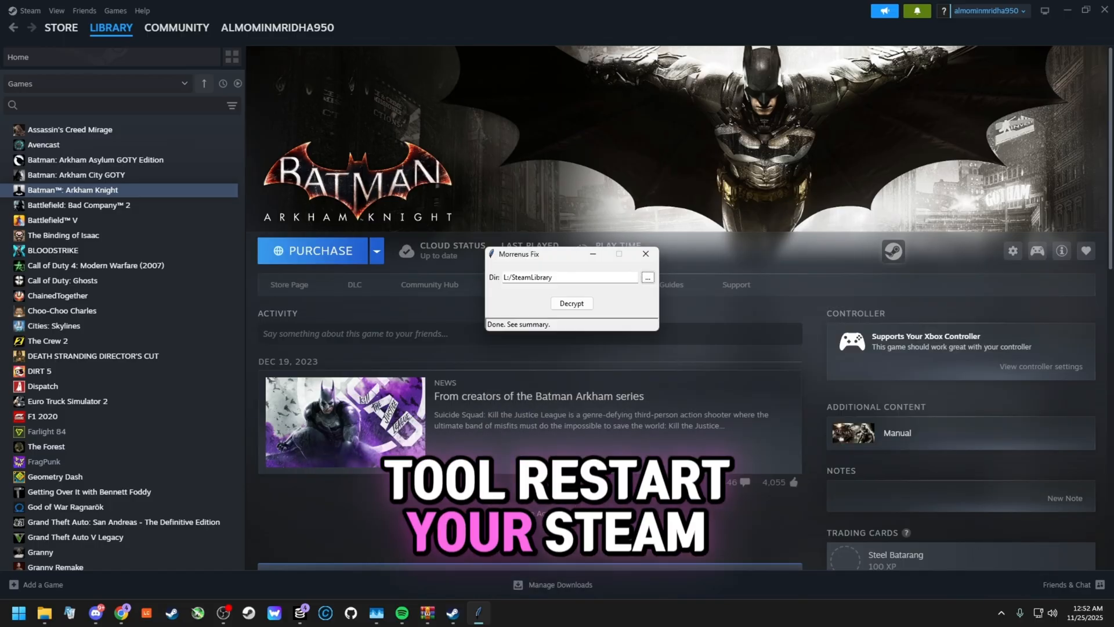
pyautogui.click(894, 251)
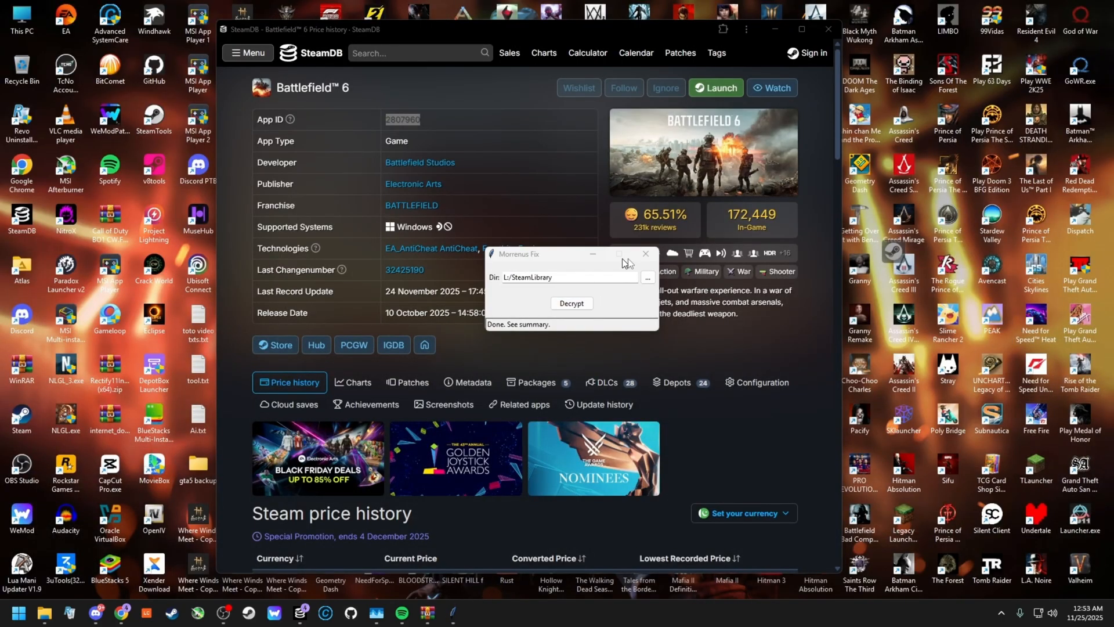
# - Close the fix tool and, after Steam restarts to the Store page, return to the Library
pyautogui.click(571, 303)
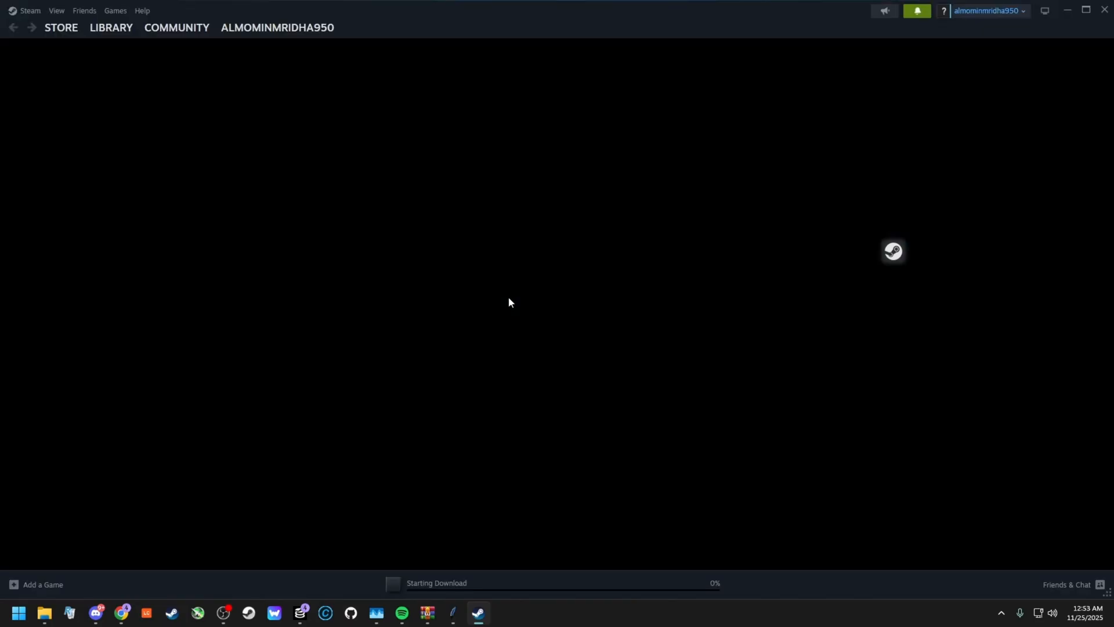
pyautogui.click(60, 27)
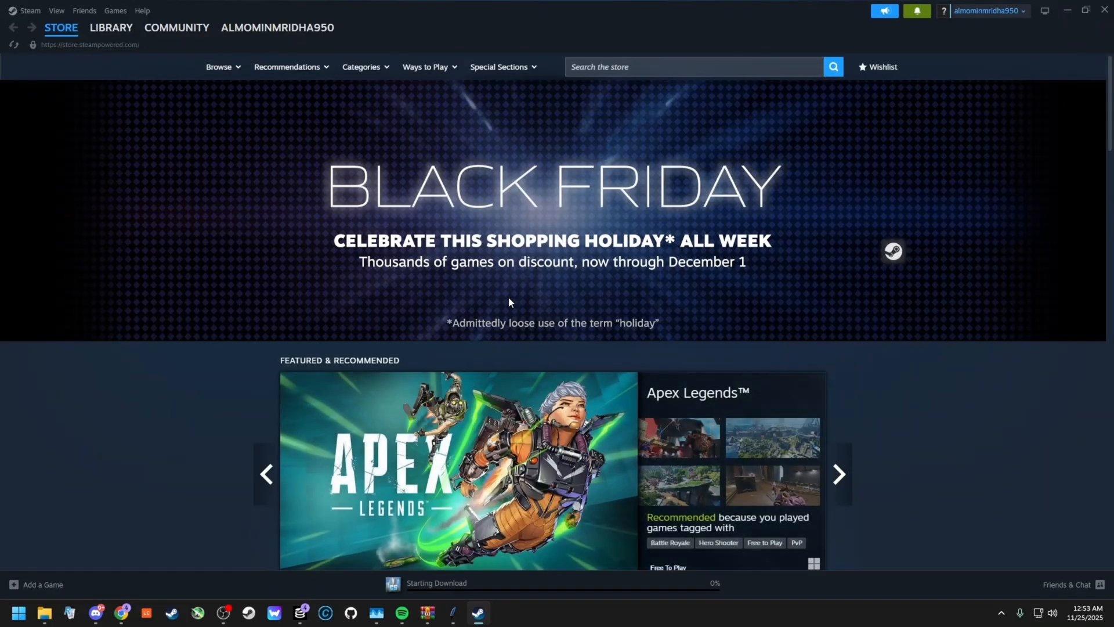
pyautogui.click(111, 28)
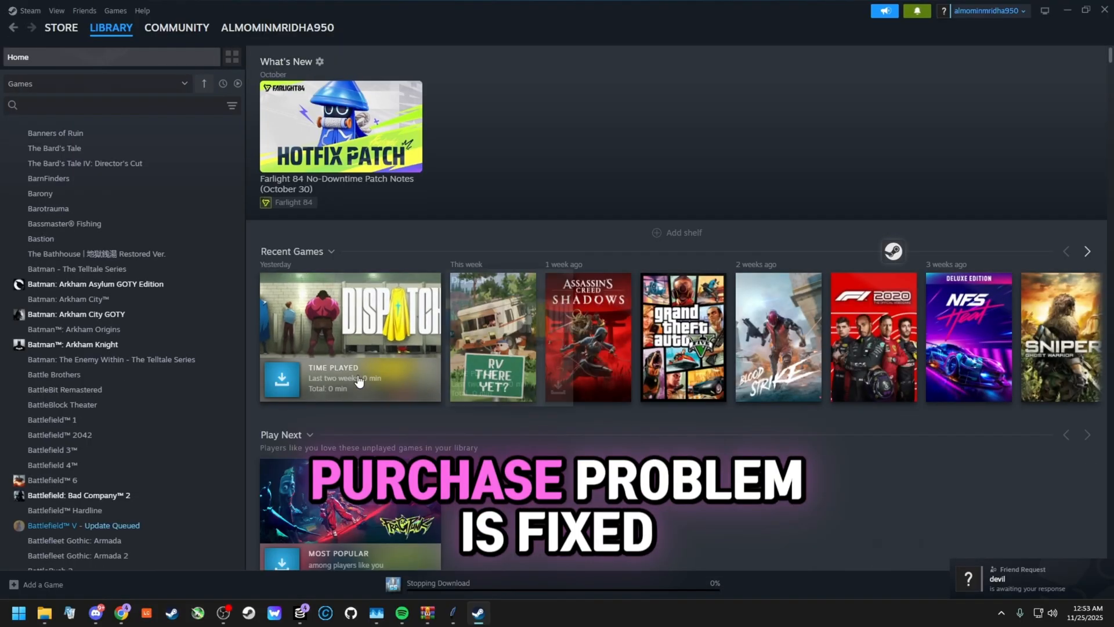
# - Confirm Barotrauma and The Bathhouse now show Install instead of Purchase
pyautogui.click(49, 208)
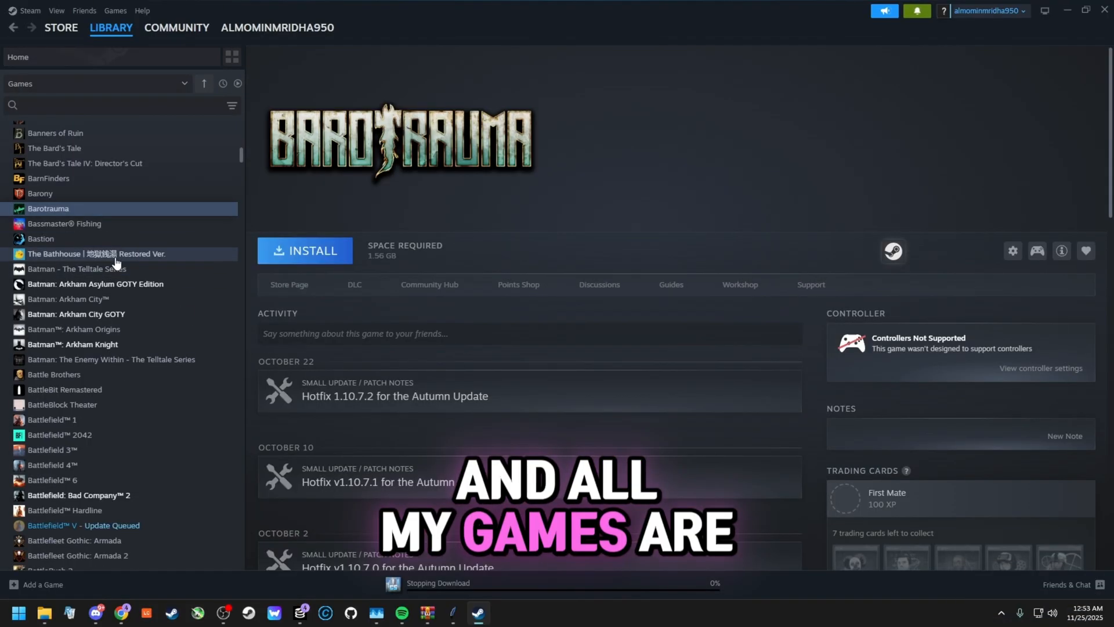
pyautogui.click(97, 254)
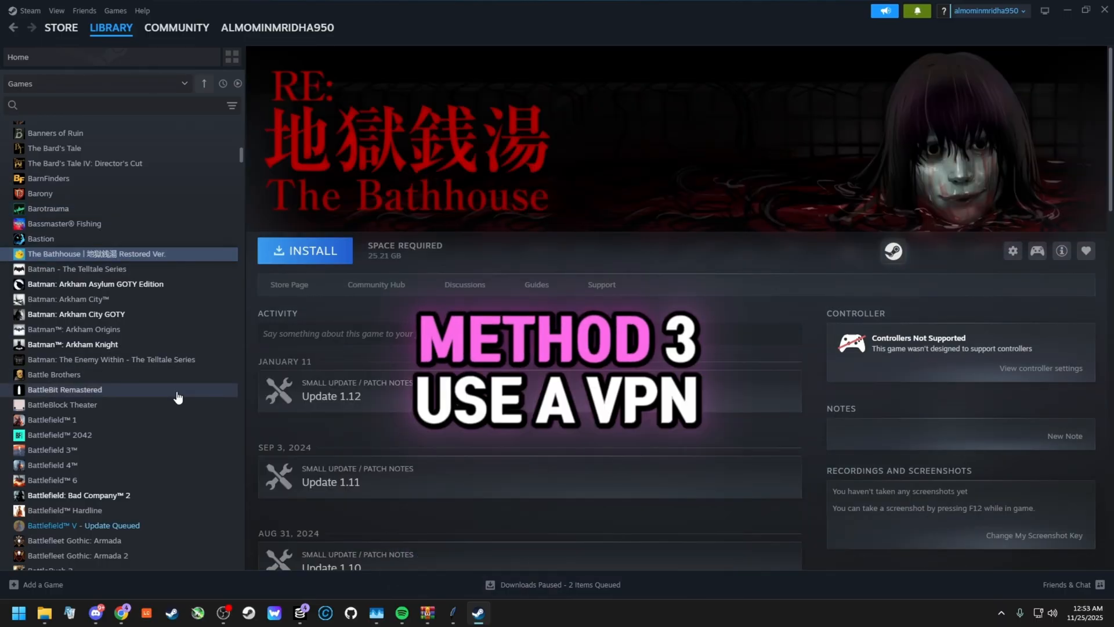